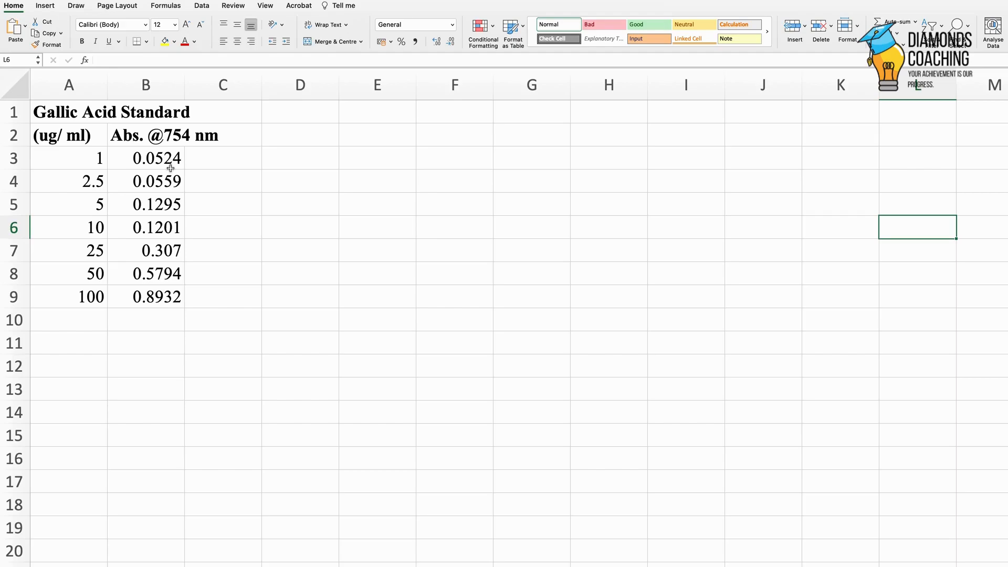
{"action": "mouse_move", "coordinate": [239, 194]}
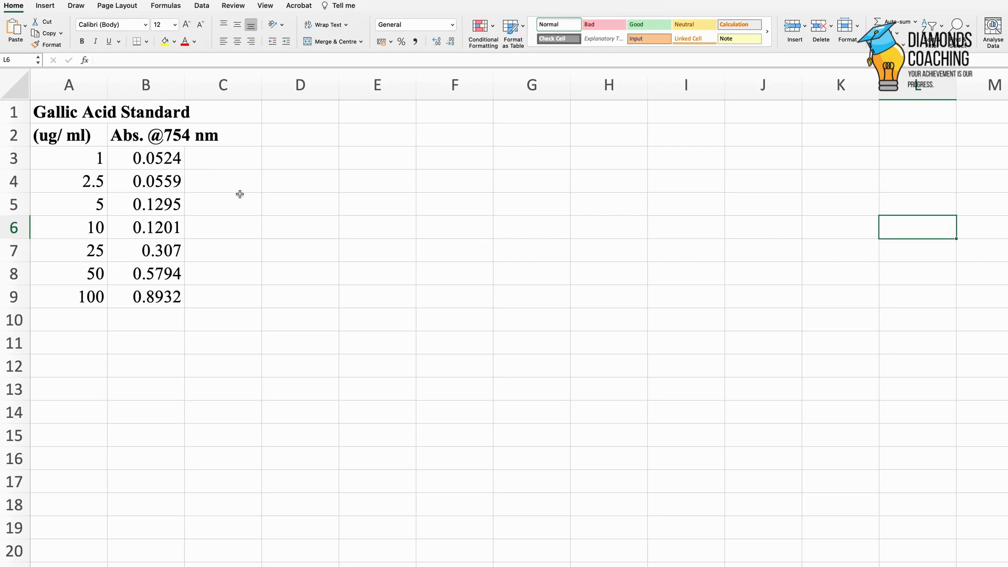
{"action": "mouse_move", "coordinate": [247, 192]}
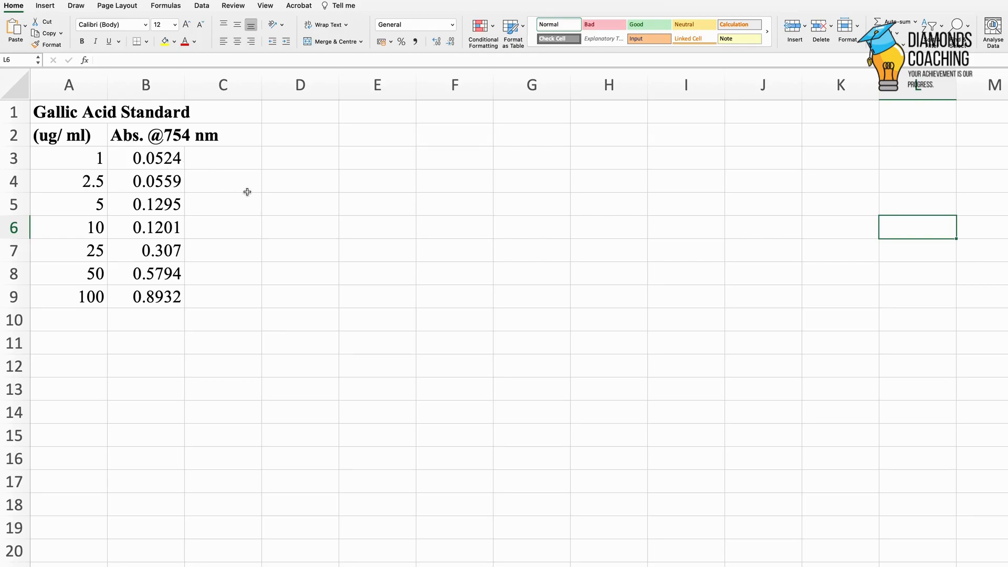
{"action": "mouse_move", "coordinate": [54, 124]}
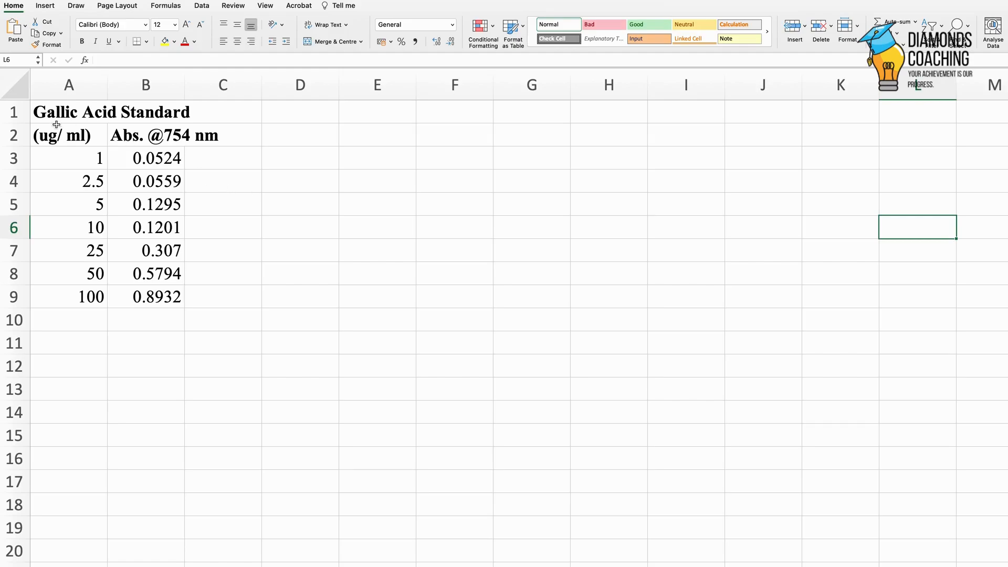
{"action": "mouse_move", "coordinate": [136, 170]}
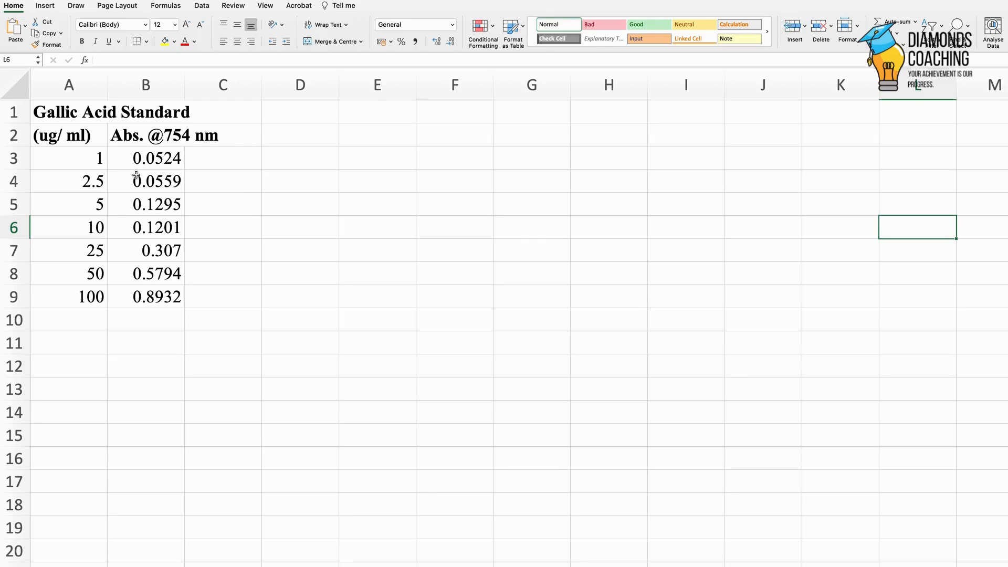
{"action": "mouse_move", "coordinate": [75, 158]}
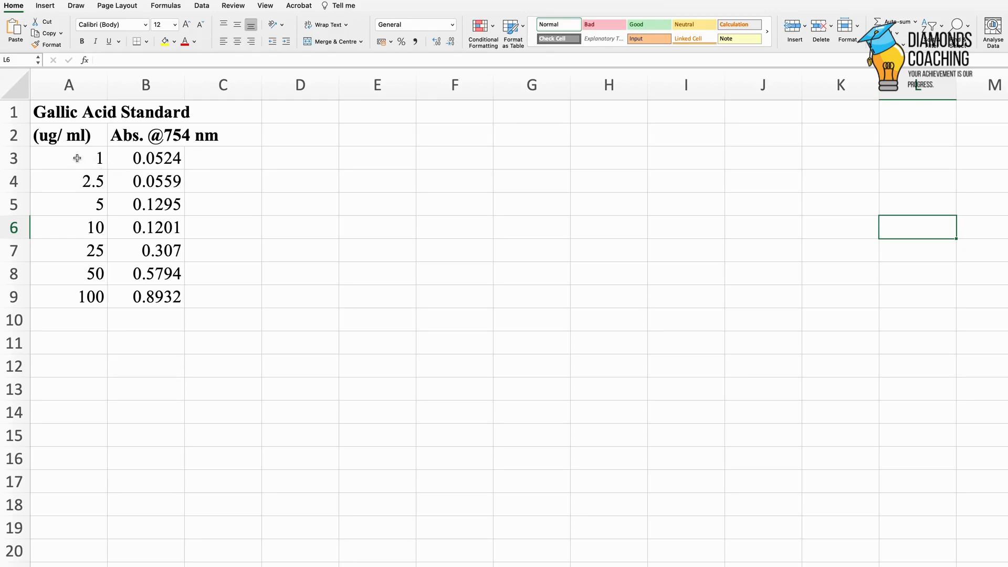
Select the concentration and absorbance pairs in A3:B9 and switch to Insert.
{"action": "left_click_drag", "start_coordinate": [69, 158], "coordinate": [146, 250]}
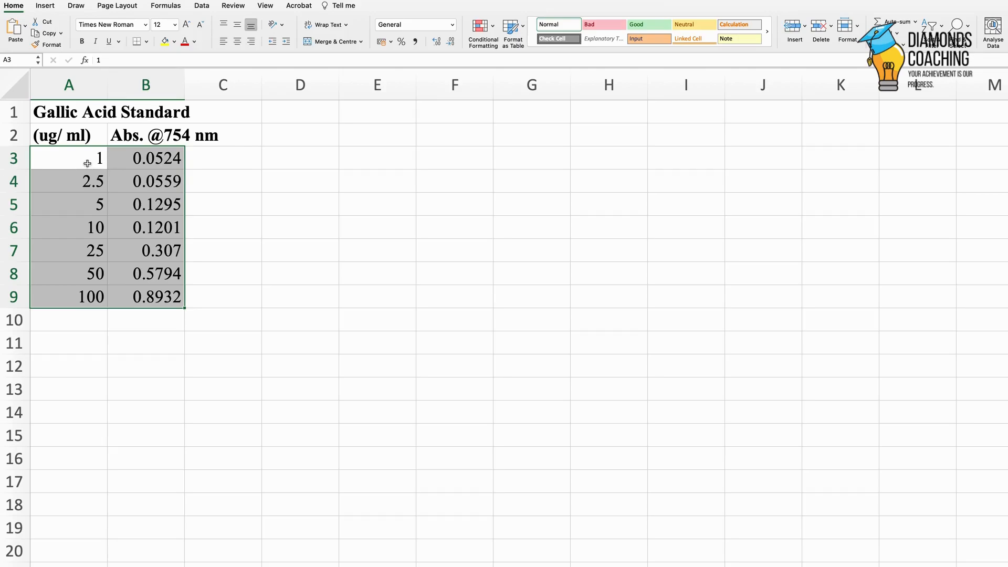
{"action": "mouse_move", "coordinate": [90, 161]}
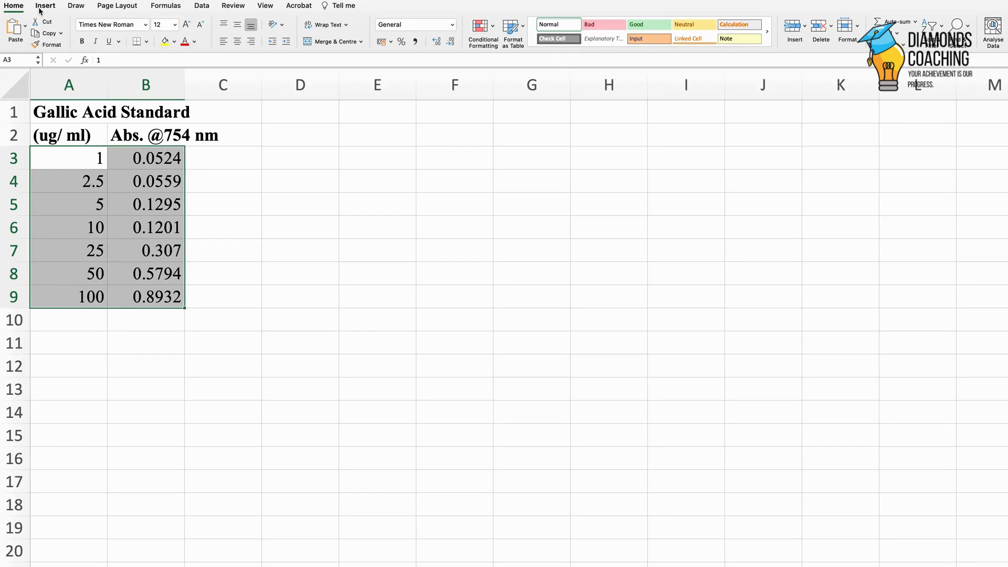
{"action": "left_click", "coordinate": [46, 6]}
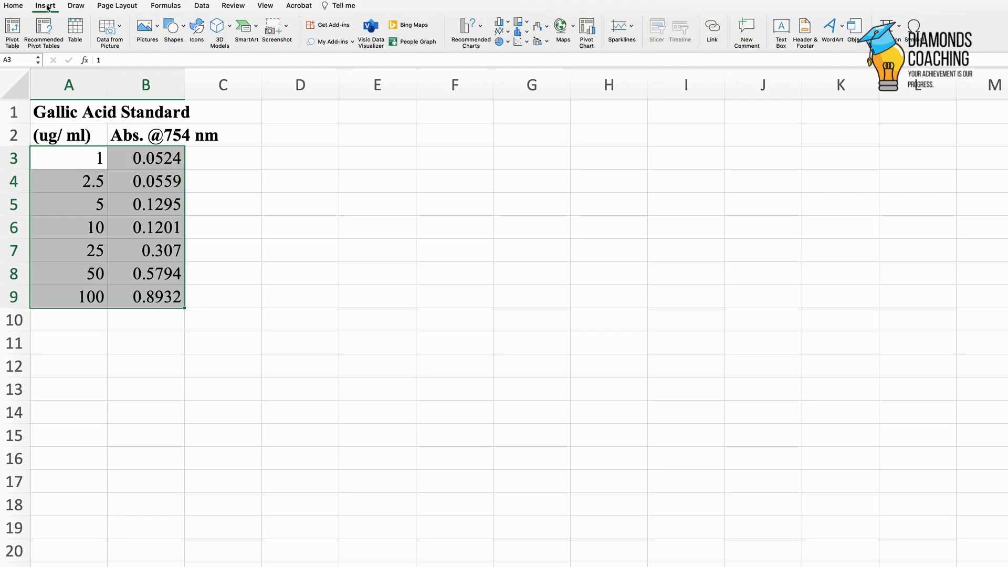
{"action": "mouse_move", "coordinate": [469, 47]}
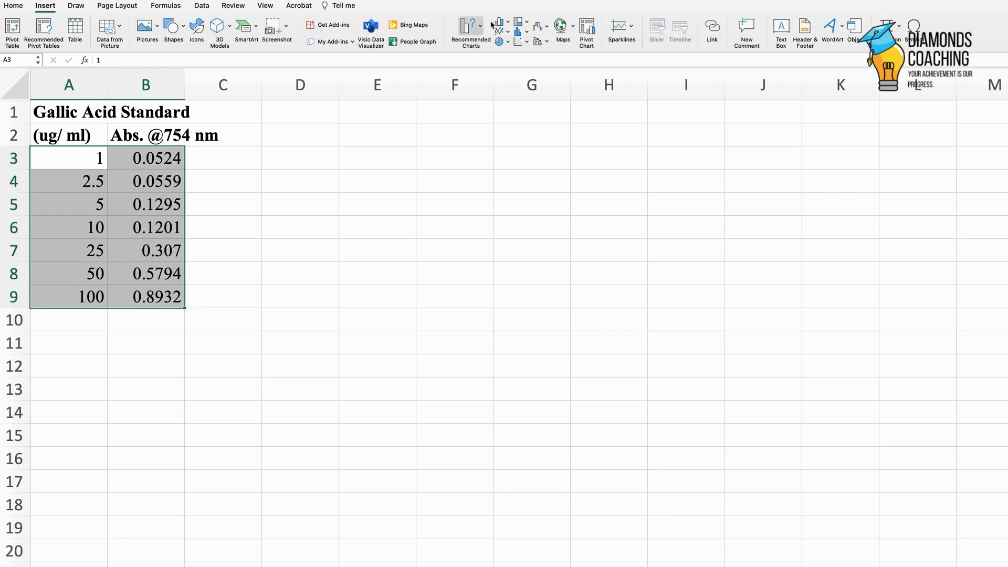
{"action": "mouse_move", "coordinate": [469, 28]}
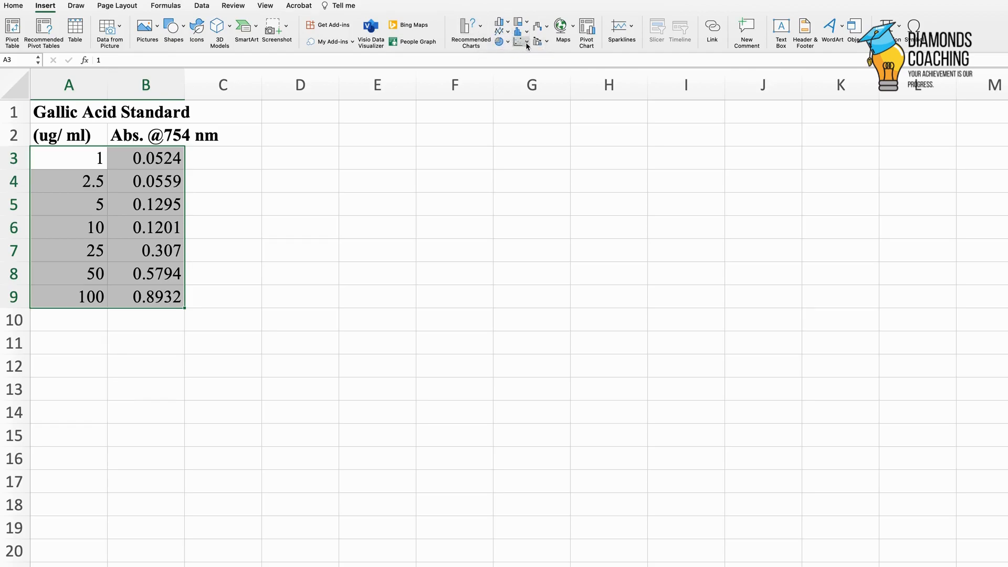
Insert a plain scatter chart of absorbance versus concentration and place it beside the table.
{"action": "left_click", "coordinate": [518, 41]}
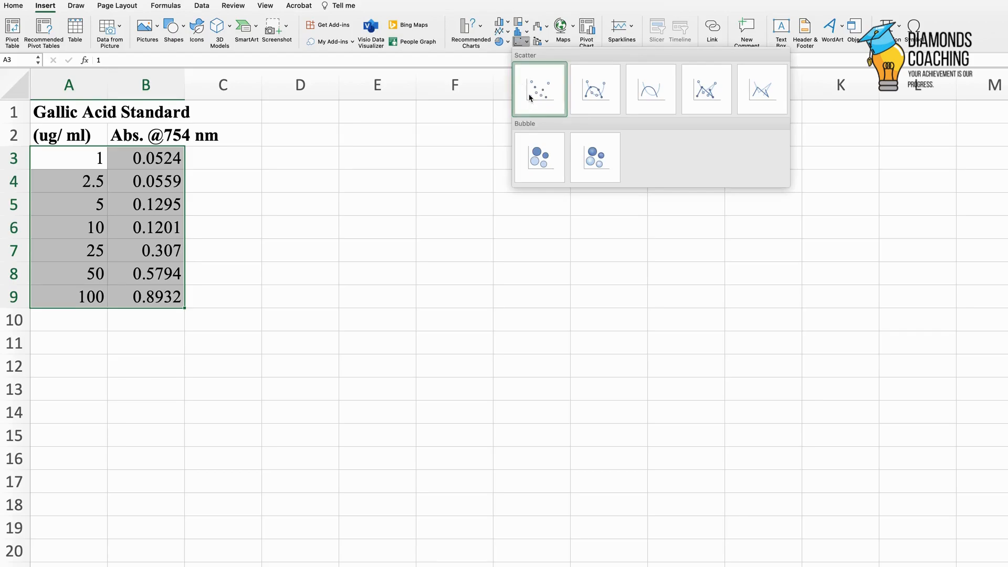
{"action": "left_click", "coordinate": [539, 88]}
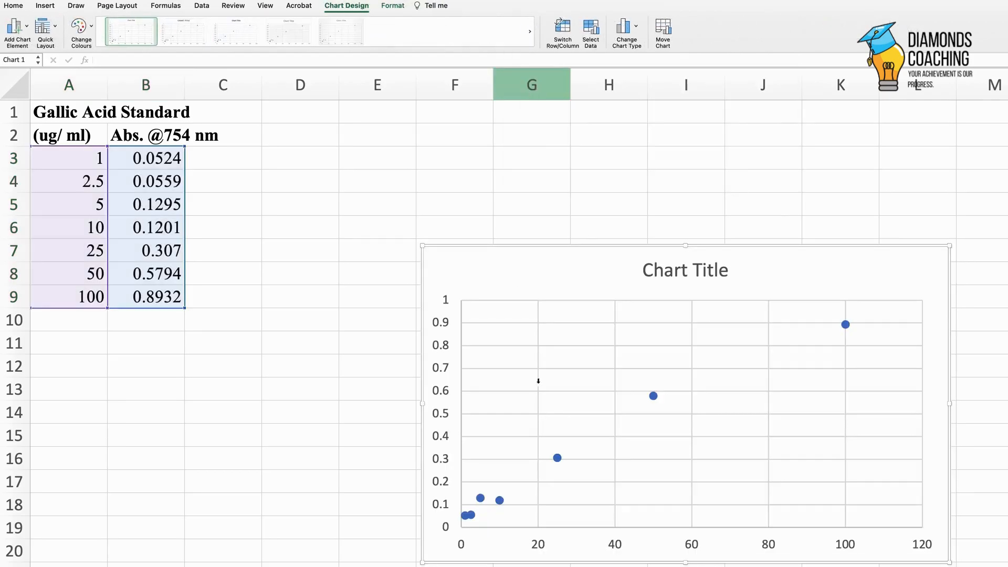
{"action": "left_click_drag", "start_coordinate": [684, 398], "coordinate": [524, 315]}
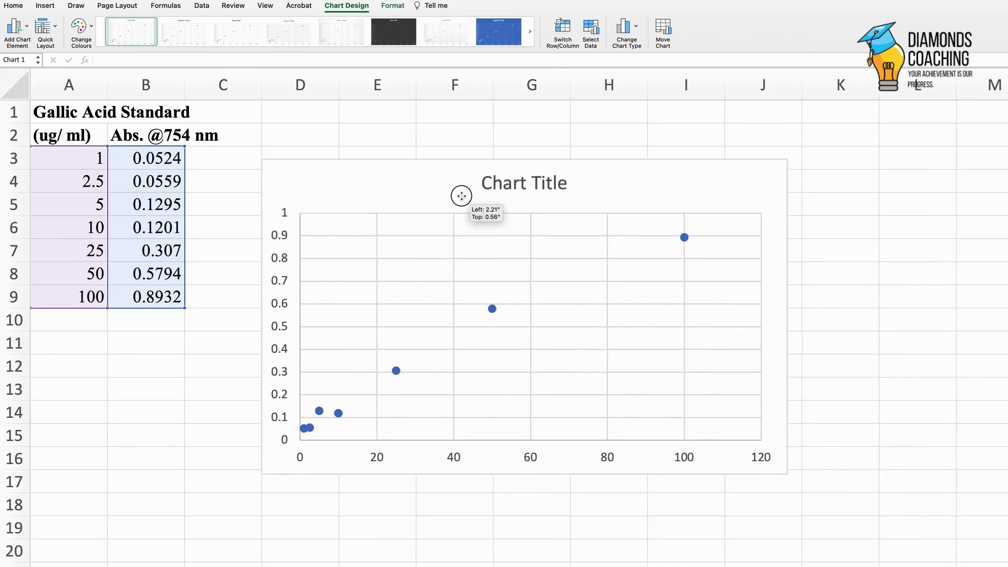
{"action": "left_click_drag", "start_coordinate": [461, 196], "coordinate": [506, 189]}
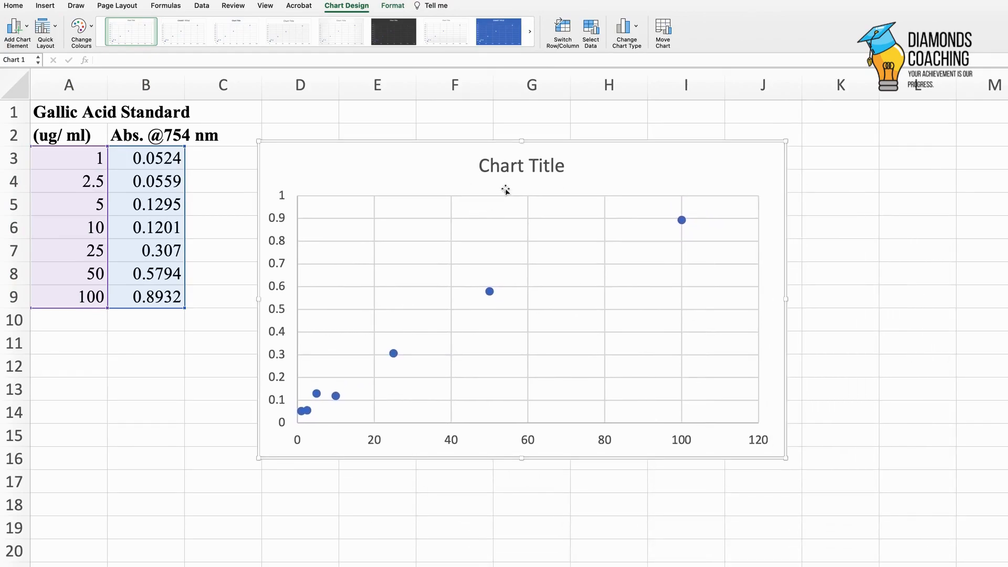
{"action": "mouse_move", "coordinate": [509, 189]}
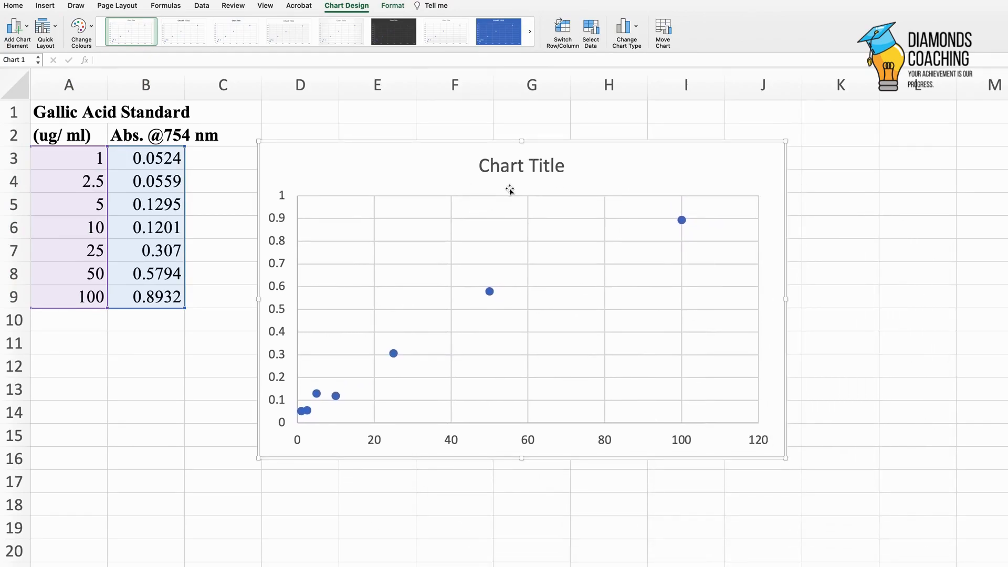
{"action": "mouse_move", "coordinate": [513, 191]}
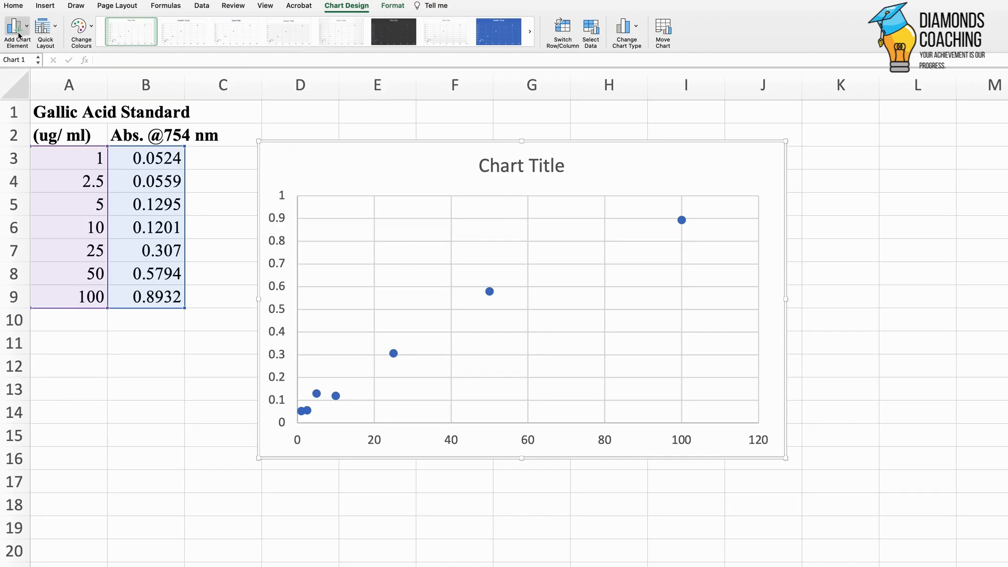
{"action": "mouse_move", "coordinate": [19, 33]}
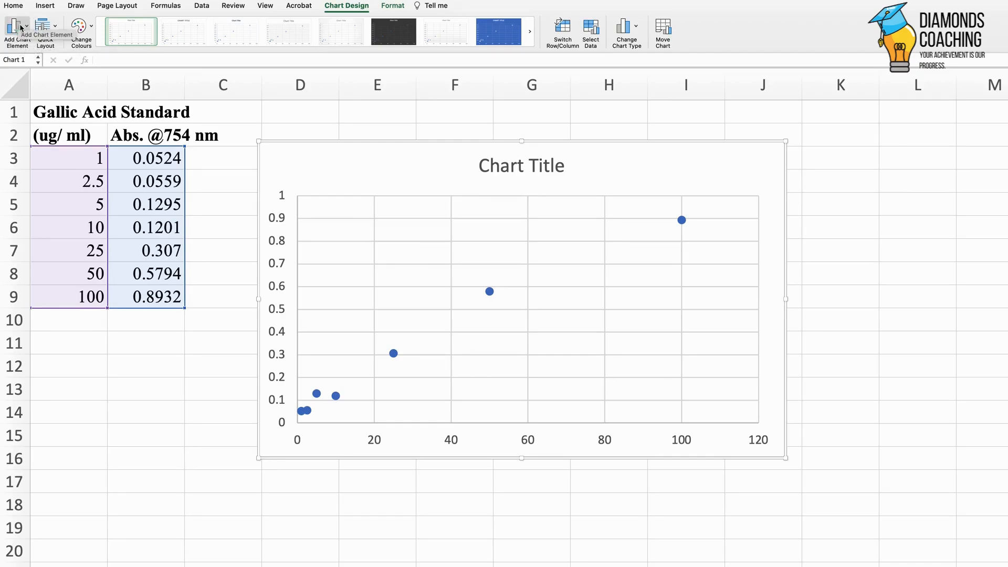
Add a linear trendline through the absorbance points via Add Chart Element.
{"action": "left_click", "coordinate": [13, 27]}
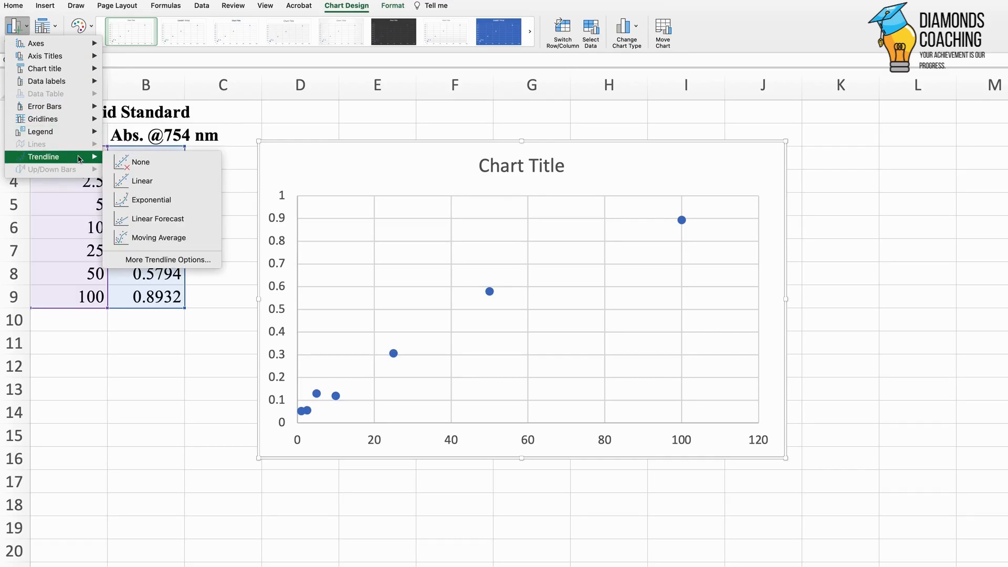
{"action": "left_click", "coordinate": [140, 181]}
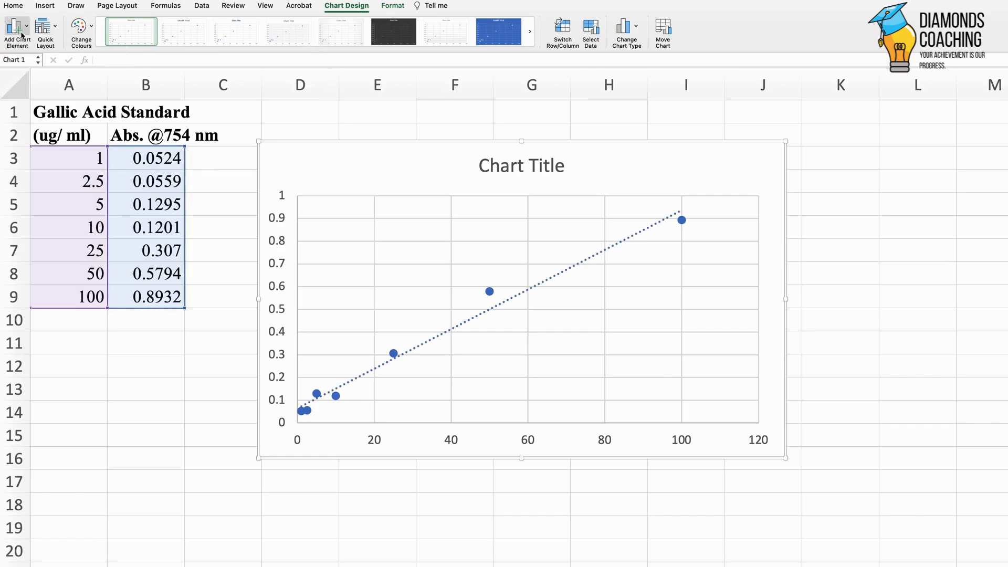
{"action": "left_click", "coordinate": [14, 28]}
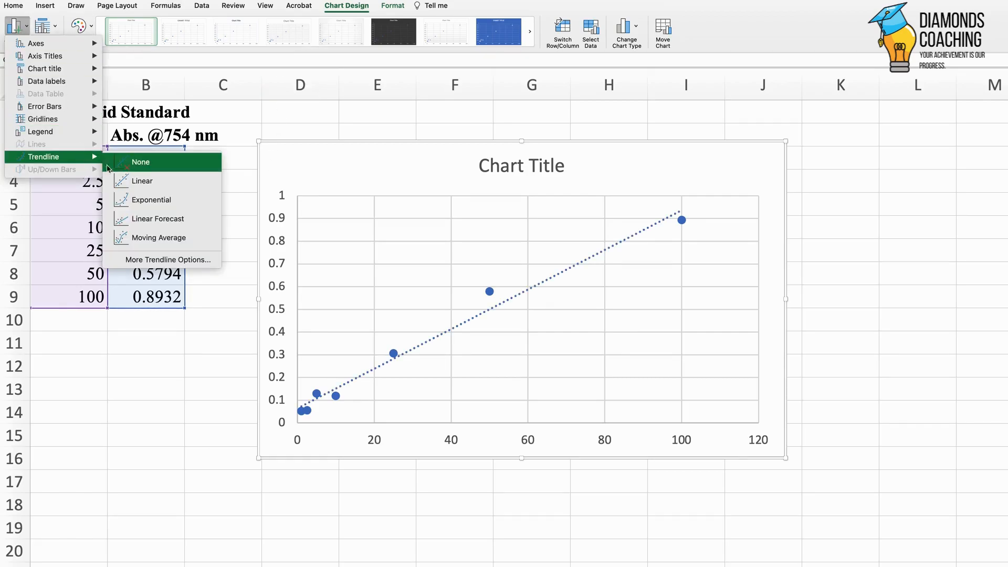
{"action": "mouse_move", "coordinate": [168, 260]}
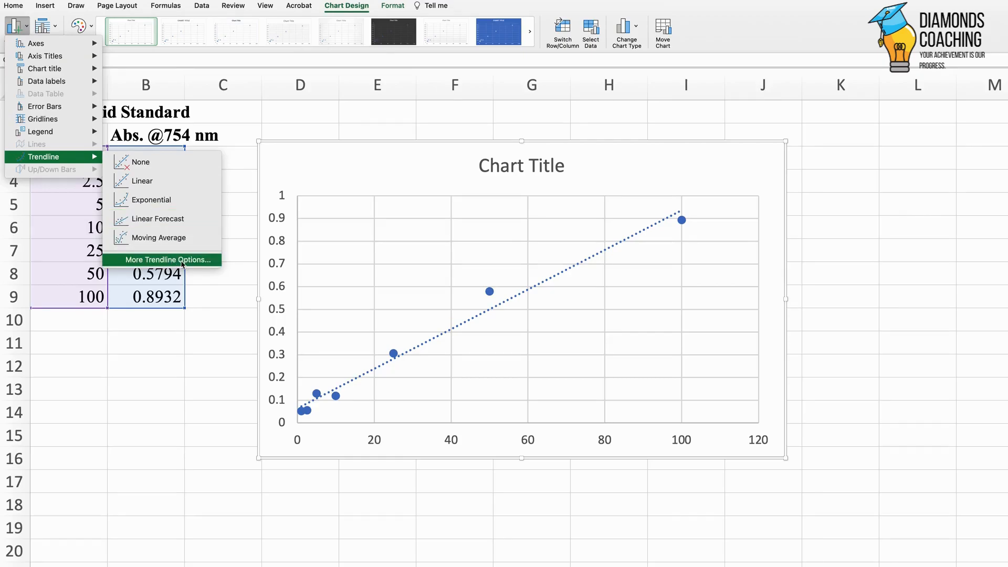
Display the trendline equation y = 0.0087x + 0.0645 and R² = 0.9812 on the chart.
{"action": "left_click", "coordinate": [803, 250]}
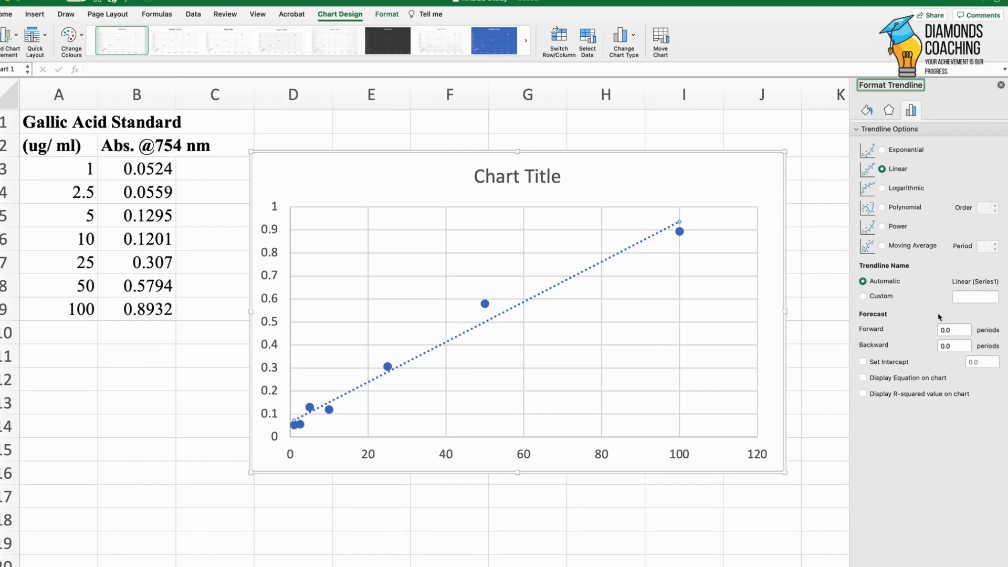
{"action": "mouse_move", "coordinate": [951, 488]}
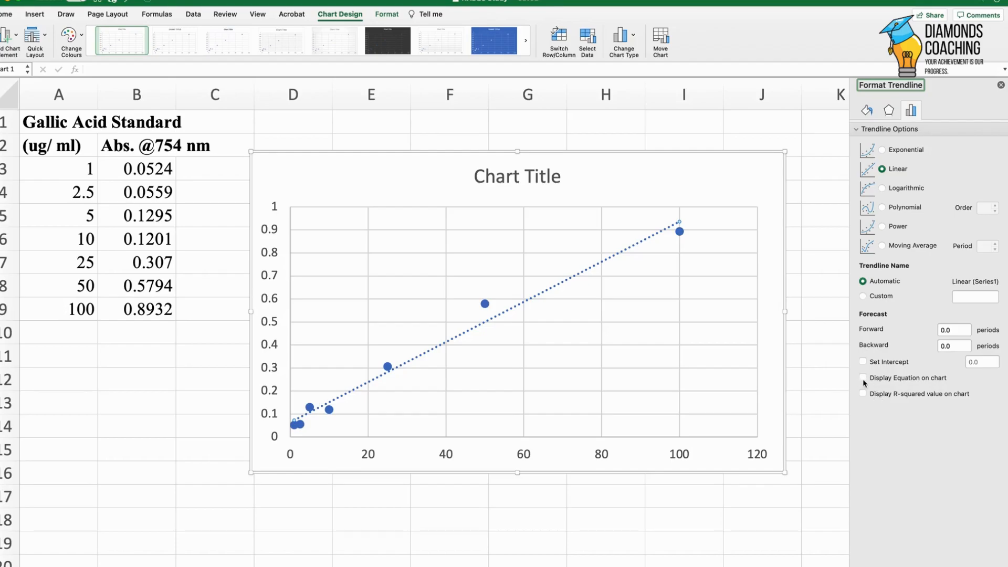
{"action": "left_click", "coordinate": [863, 377]}
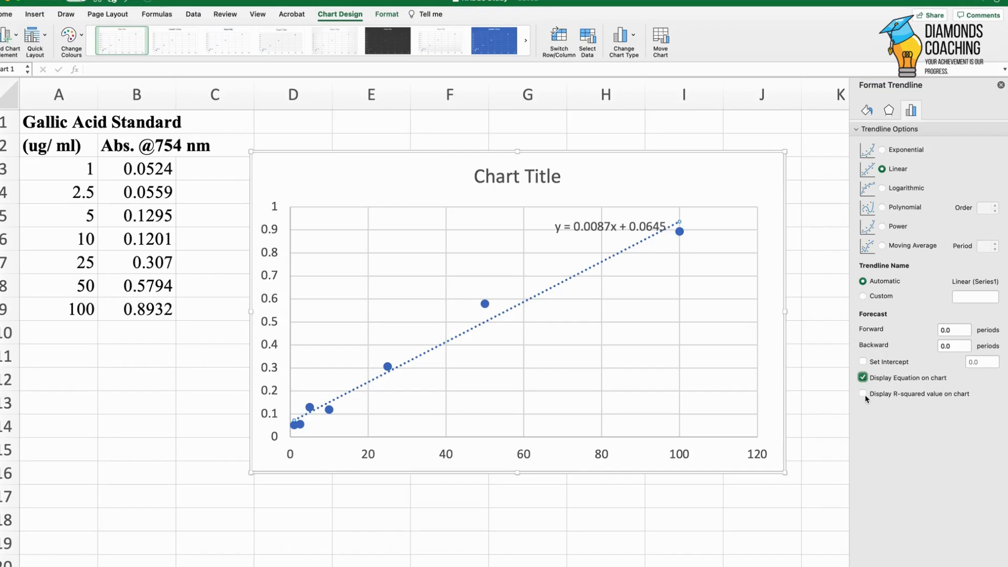
{"action": "left_click", "coordinate": [862, 393]}
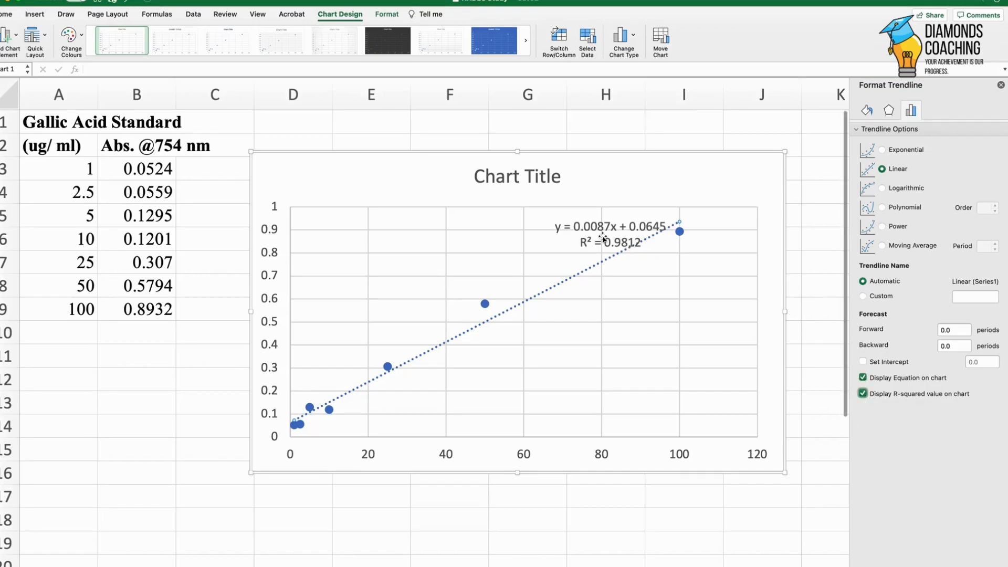
Drag the equation and R² label to the chart's top-right corner, away from the trendline.
{"action": "left_click", "coordinate": [610, 234]}
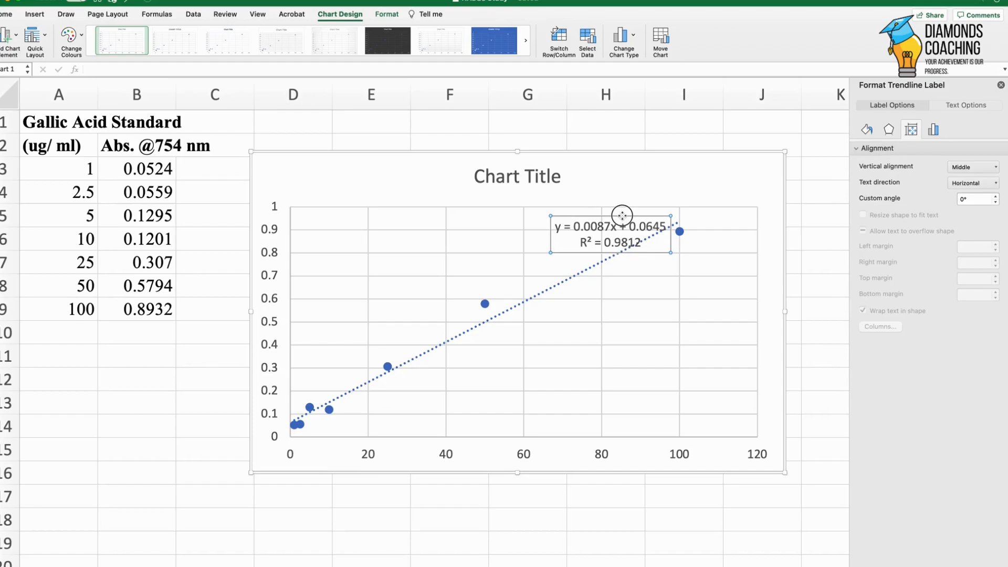
{"action": "left_click_drag", "start_coordinate": [622, 214], "coordinate": [696, 158]}
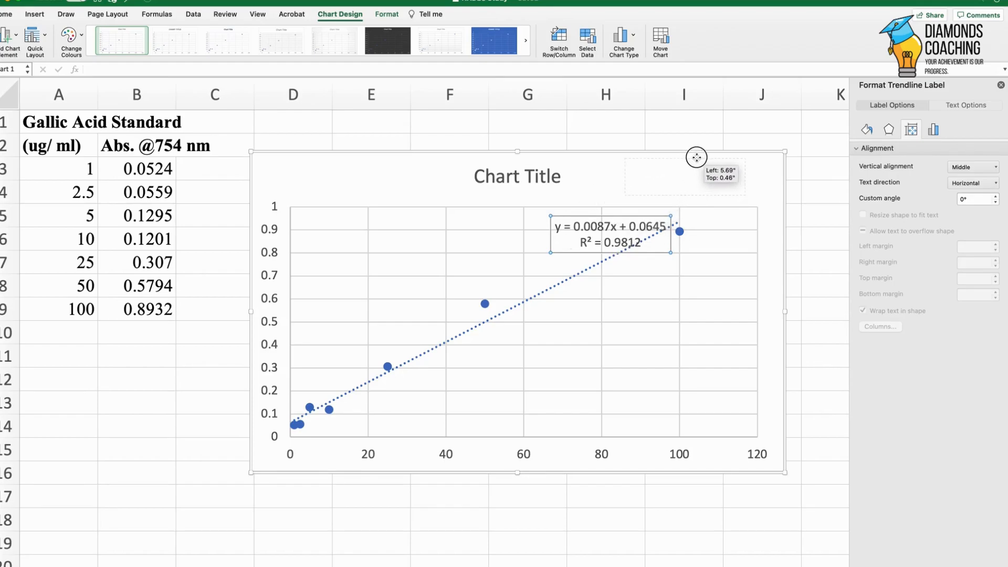
{"action": "left_click_drag", "start_coordinate": [610, 232], "coordinate": [684, 179]}
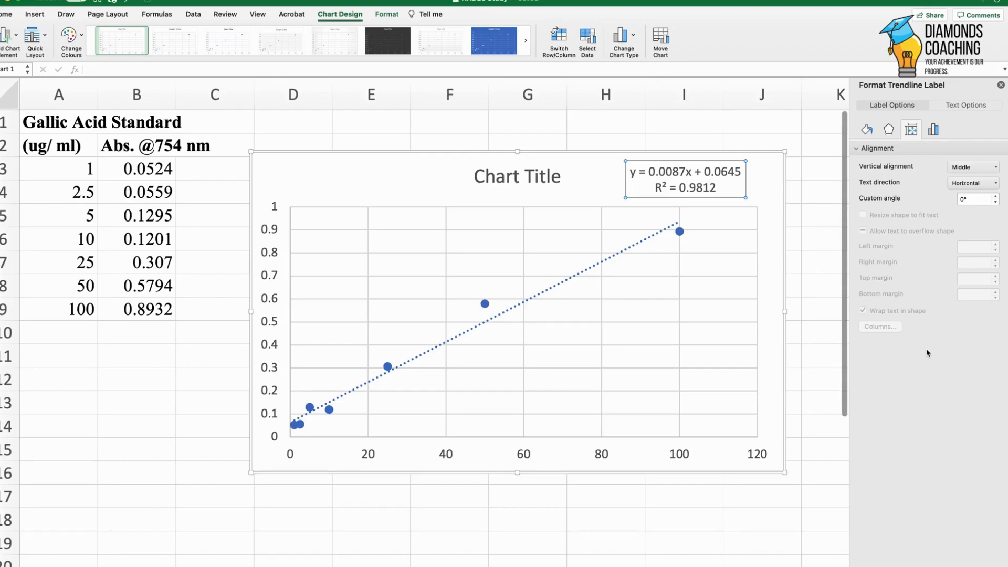
{"action": "mouse_move", "coordinate": [914, 359]}
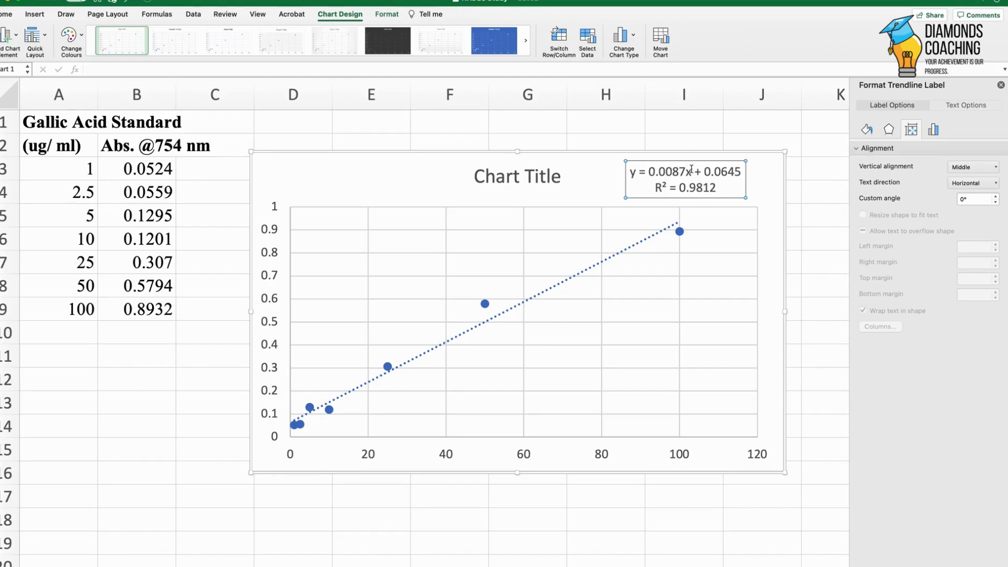
{"action": "mouse_move", "coordinate": [643, 180]}
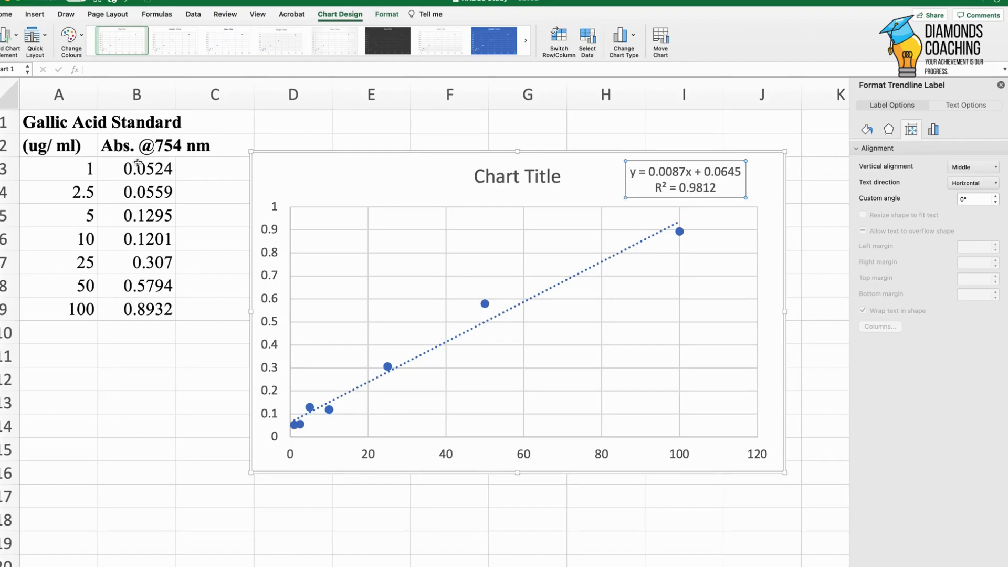
{"action": "mouse_move", "coordinate": [685, 187]}
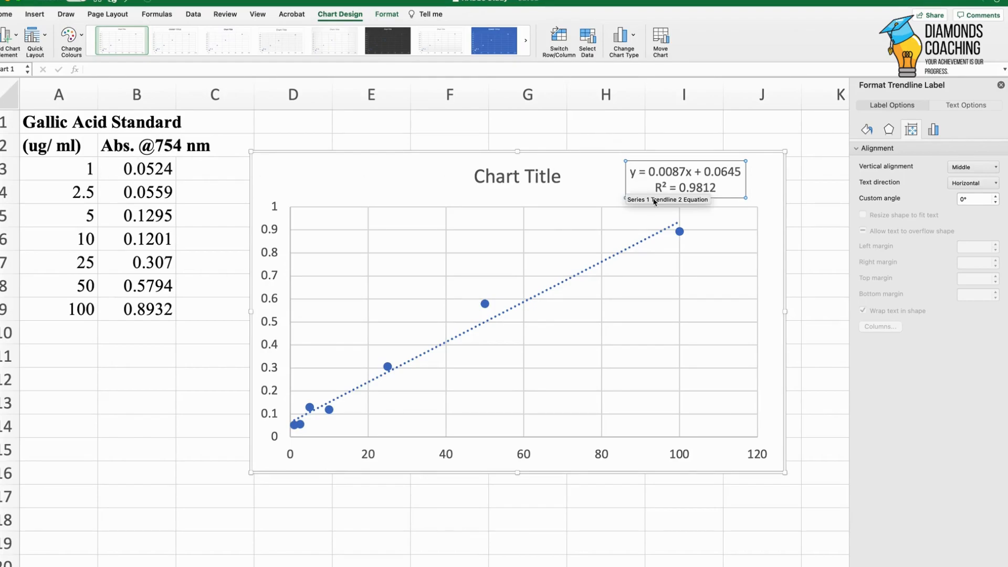